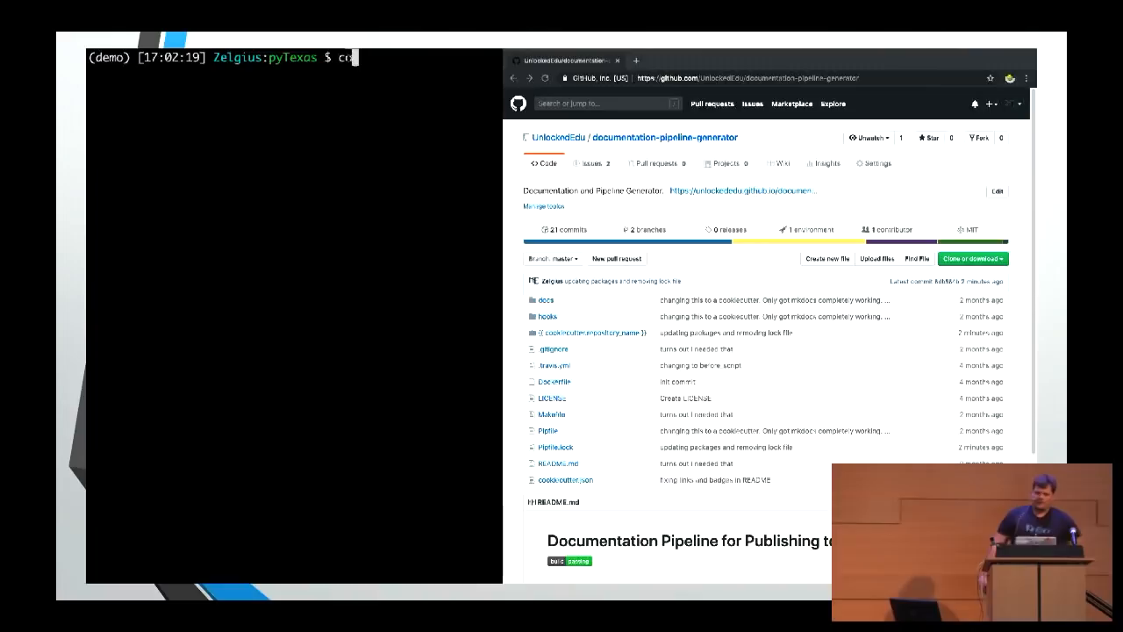
Generate the 'PyTexas Demo' project from the documentation-pipeline-generator template, choosing license 3.
text(cookiecutter https://github.com/UnlockedEdu/documentation-pipeline-generator.git)
text(yes)
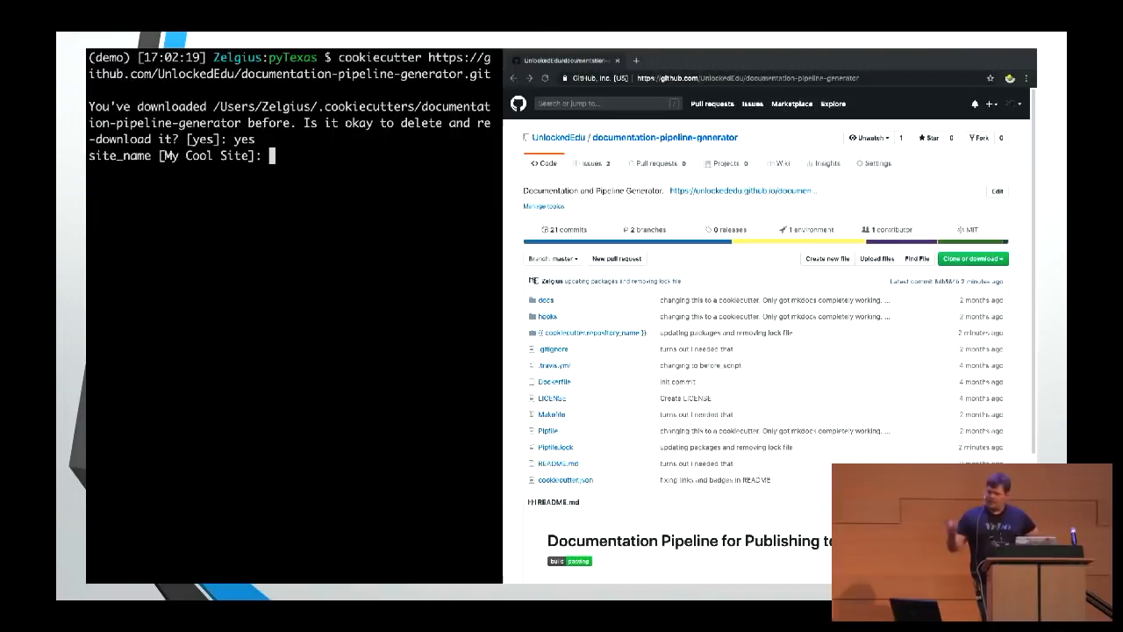
text(PyTexas Demo)
text(My pytexas talk and demo)
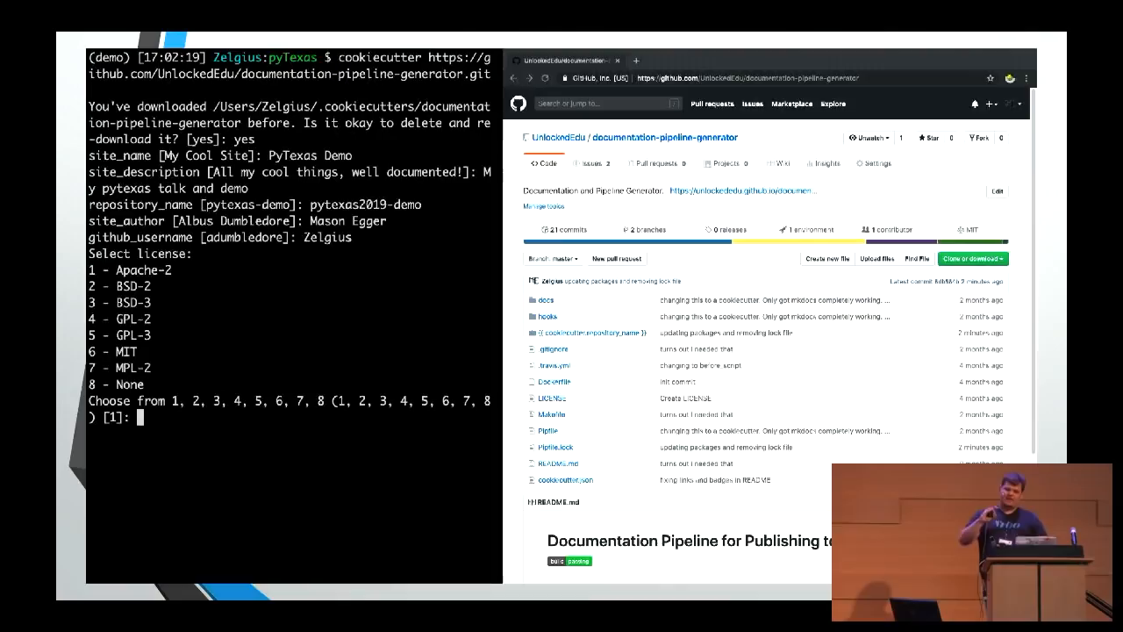
text(3)
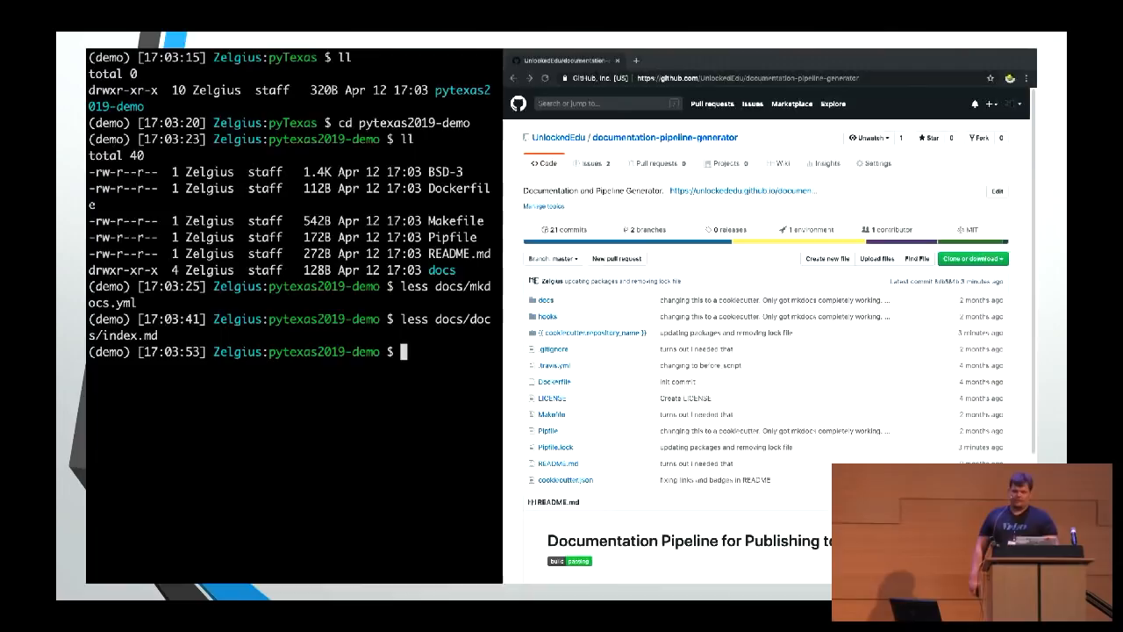
Lock the pytexas2019-demo Pipenv dependencies with pipenv lock.
text(pipenv lock)
text(make run)
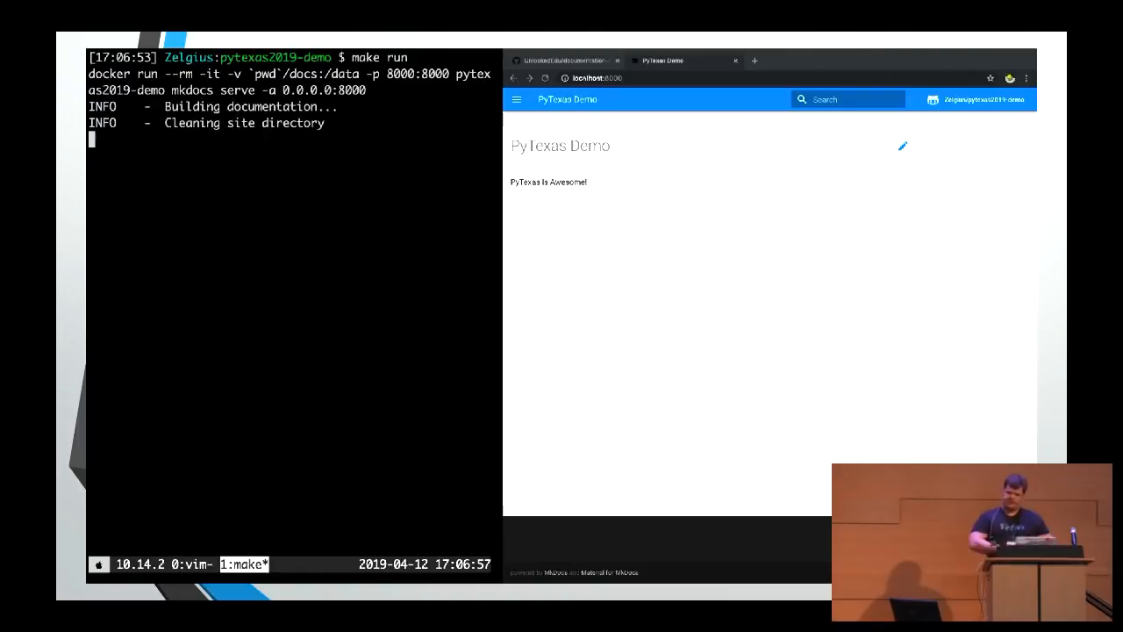
Add 'WooHoo' to the docs index page served from Docker.
text(WooHoo)
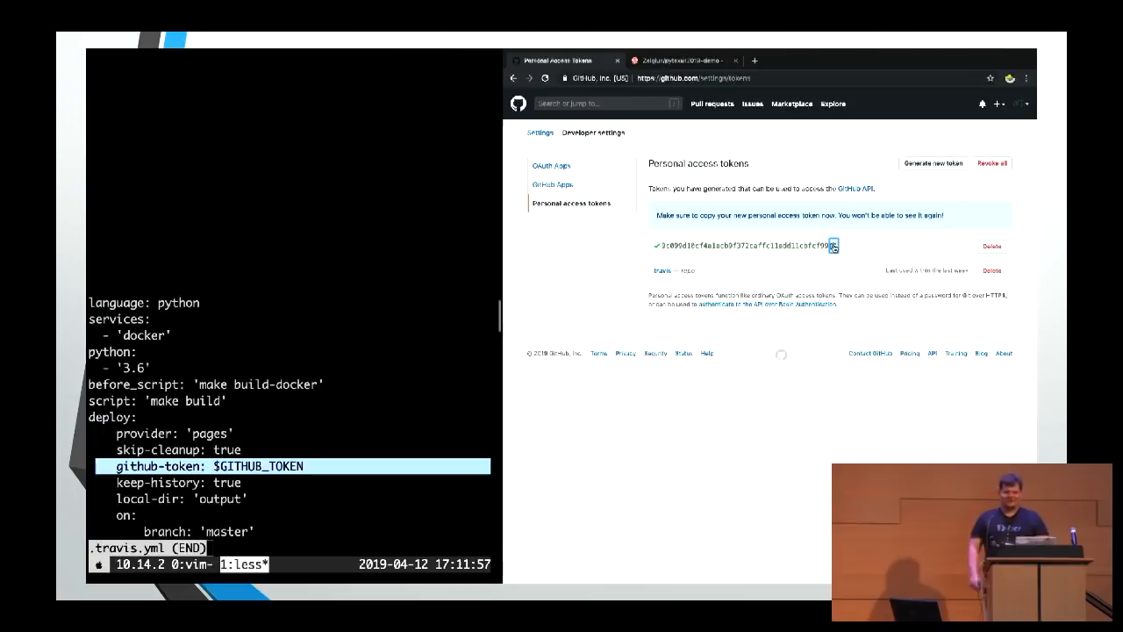
Copy the newly generated GitHub personal access token for Travis deployment.
click(680, 60)
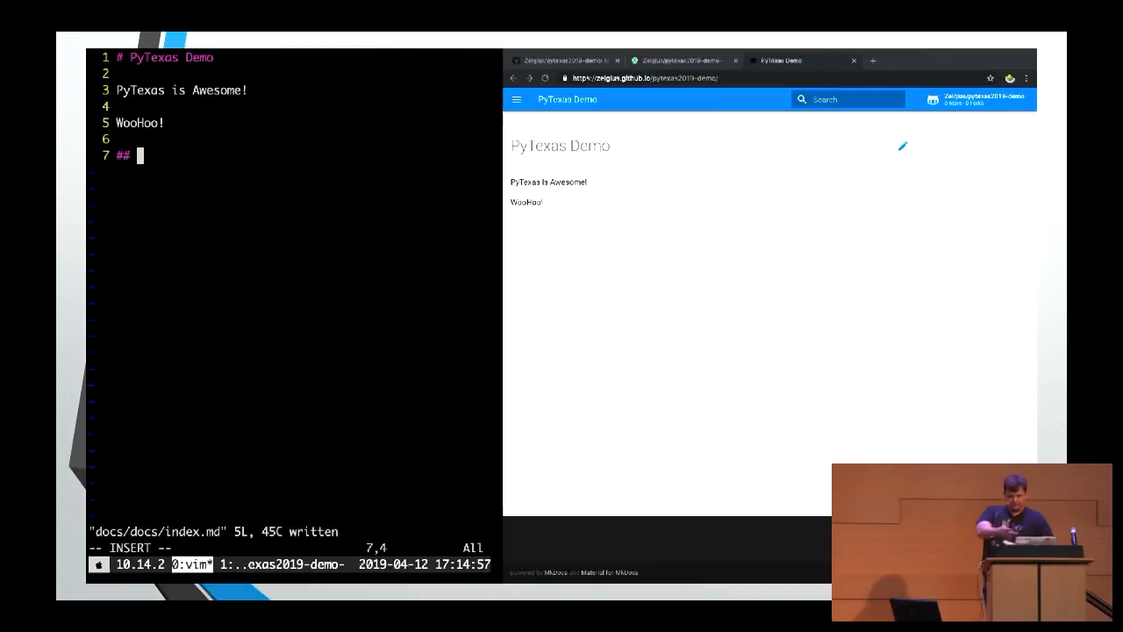
Add a 'One more time' heading to index.md and view it on the deployed site.
text(One more time)
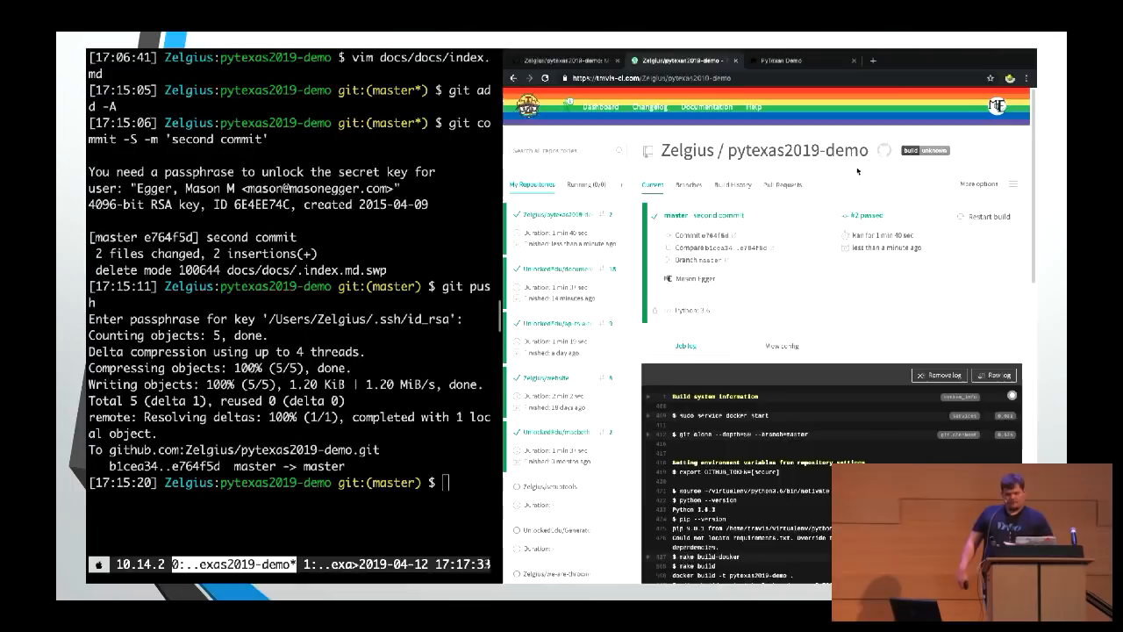
click(785, 60)
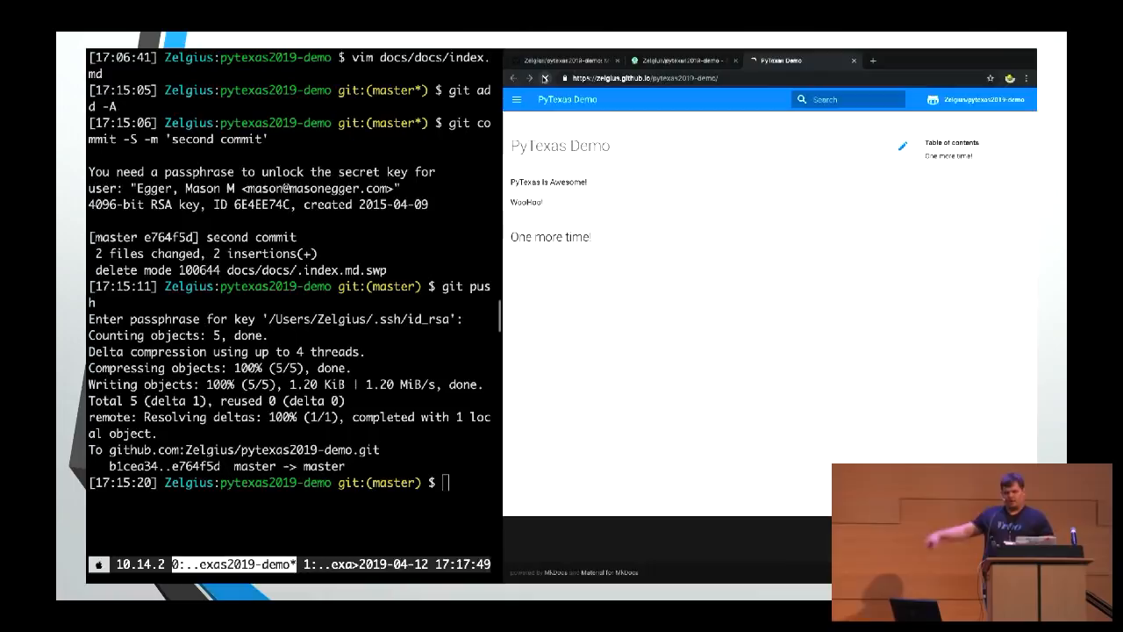